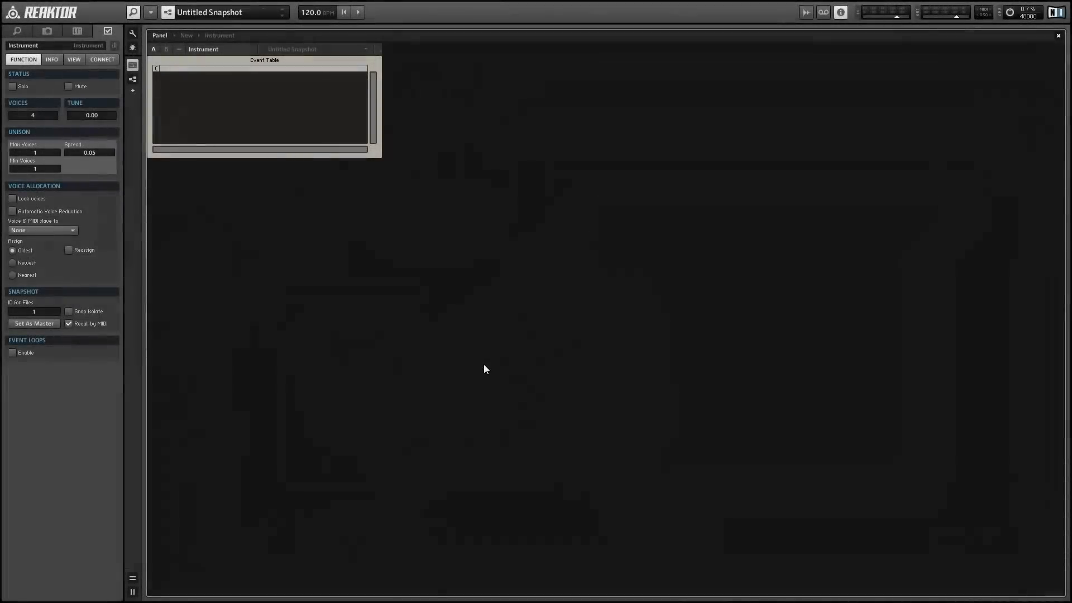
{"action": "mouse_move", "coordinate": [298, 375]}
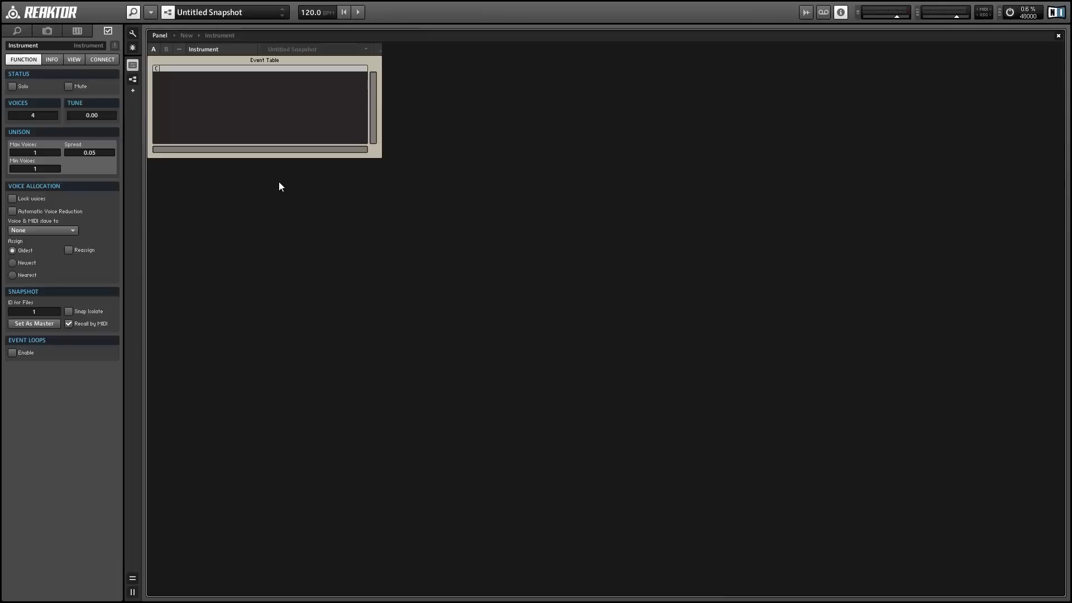
Select the Event Table on the panel so its own properties show in the sidebar
{"action": "left_click", "coordinate": [264, 60]}
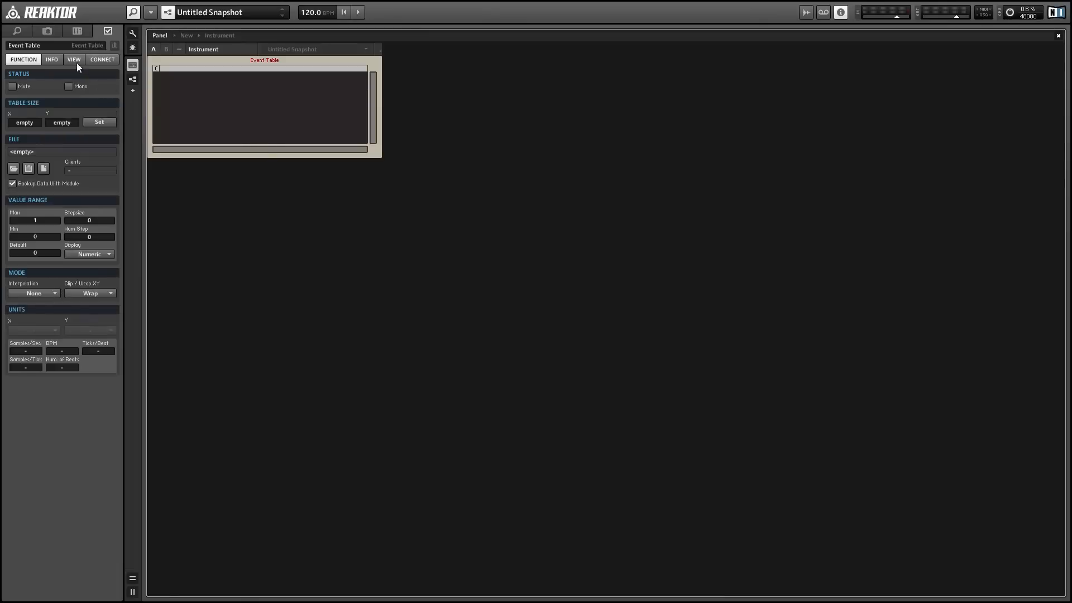
Set the Event Table size to X 150 by Y 1 and apply it
{"action": "left_click", "coordinate": [100, 122]}
{"action": "type", "text": "150"}
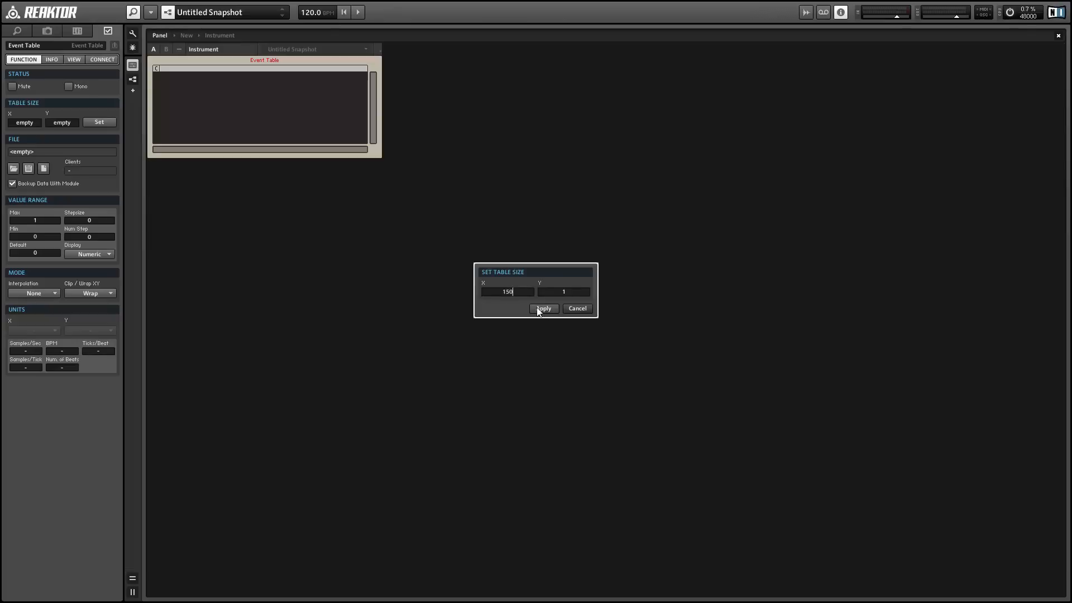
{"action": "left_click", "coordinate": [543, 308]}
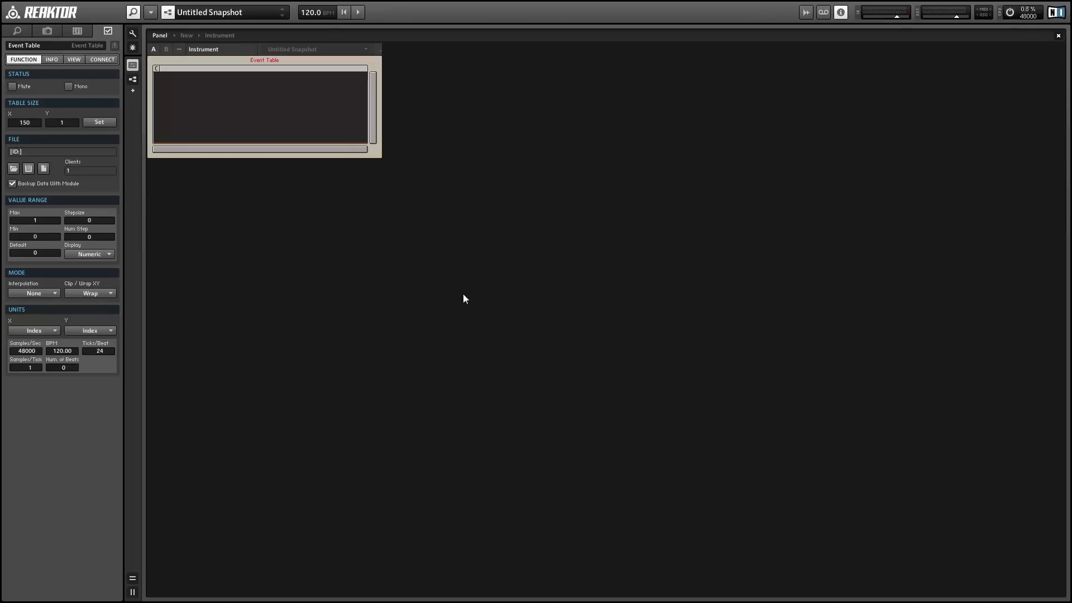
{"action": "mouse_move", "coordinate": [415, 161]}
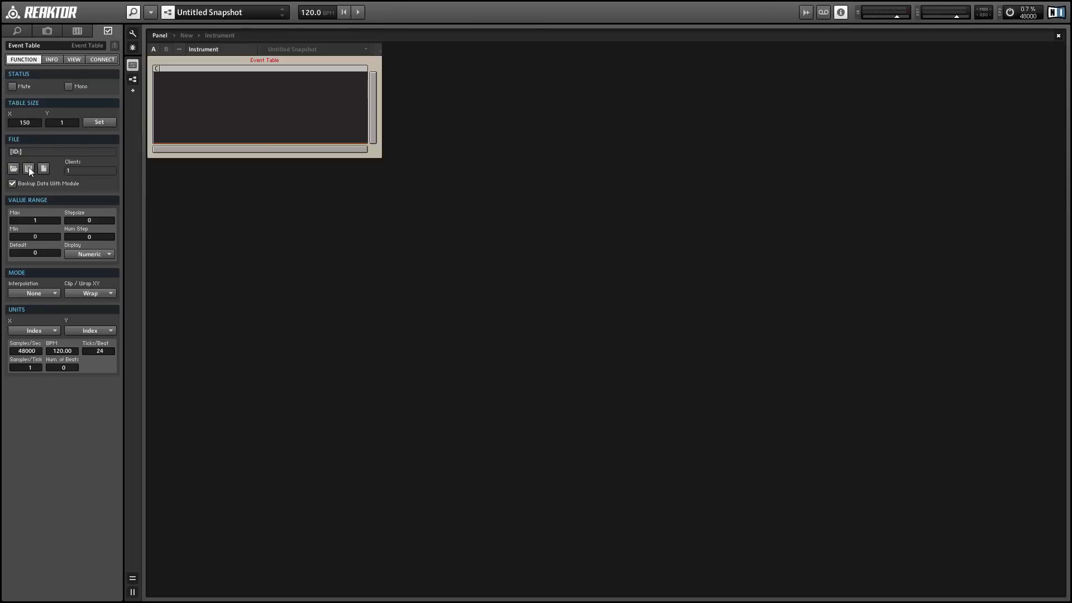
Save the table data as a text file named 'Event Table'
{"action": "left_click", "coordinate": [27, 168]}
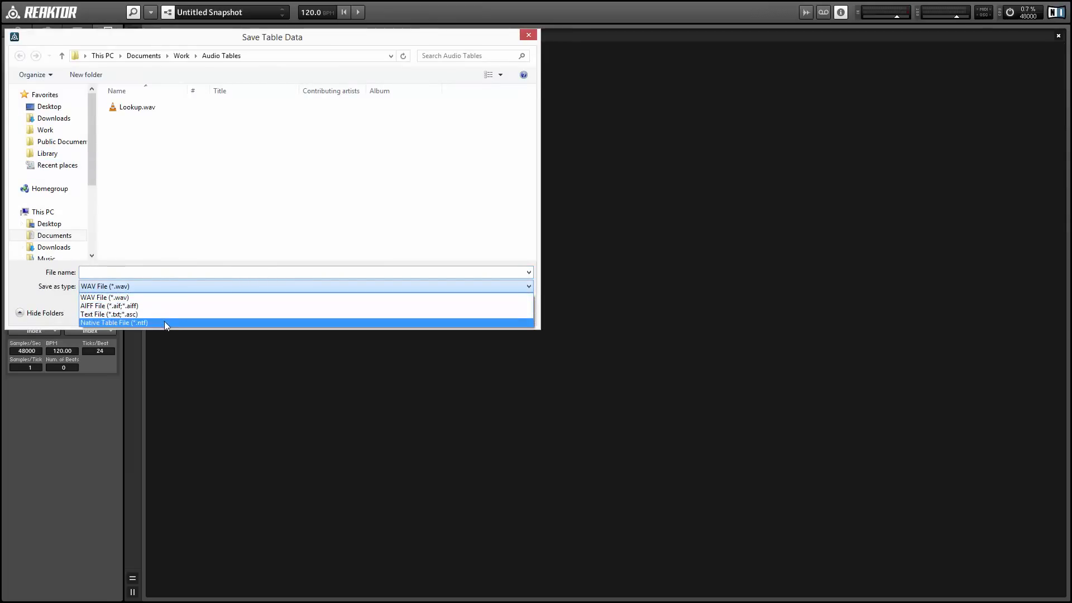
{"action": "mouse_move", "coordinate": [163, 294]}
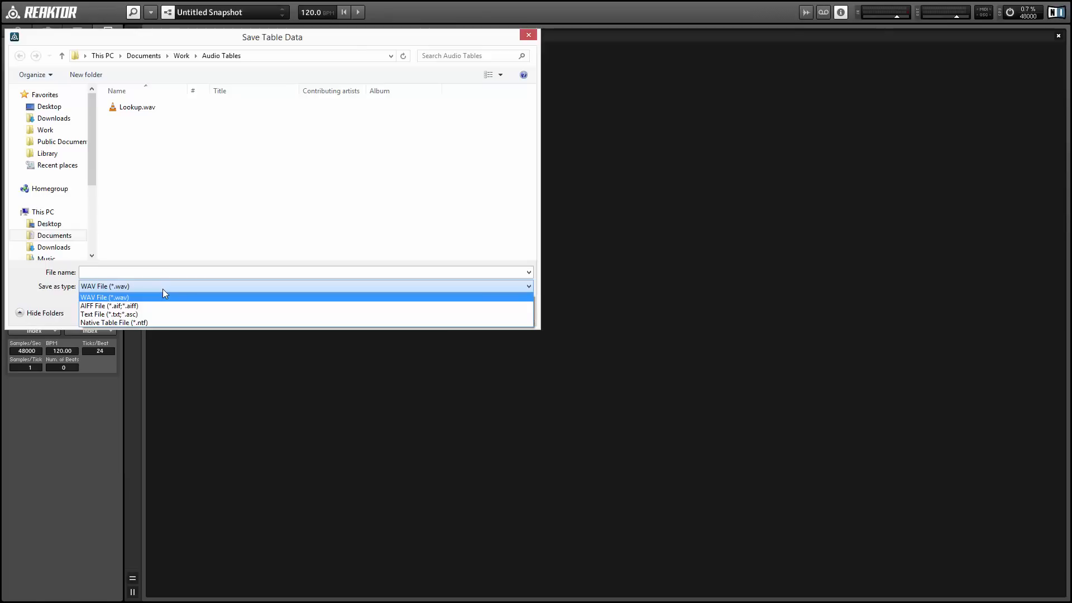
{"action": "left_click", "coordinate": [108, 314]}
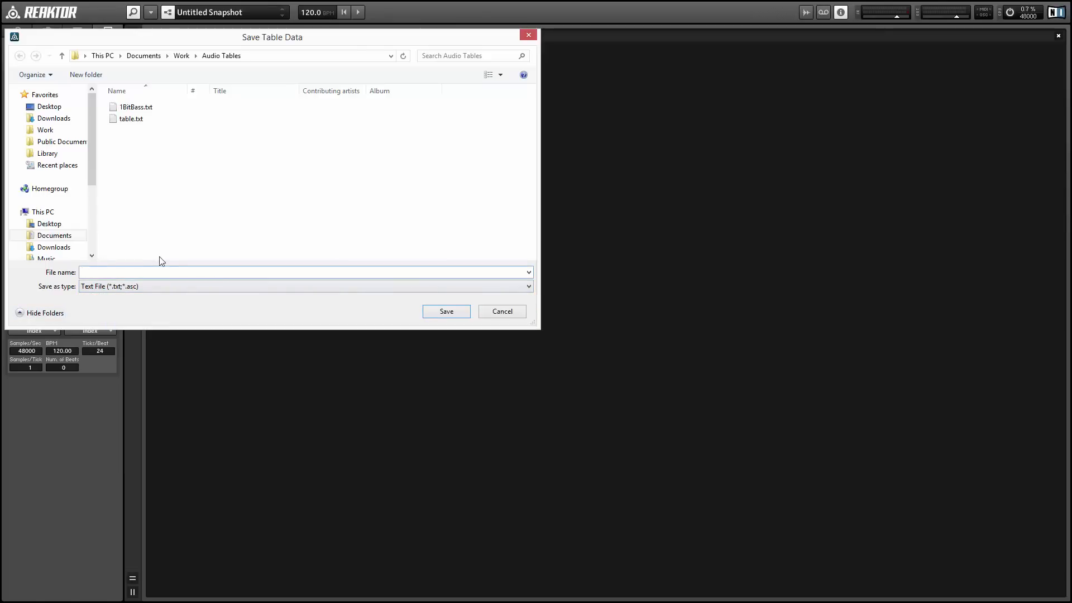
{"action": "type", "text": "Event Table"}
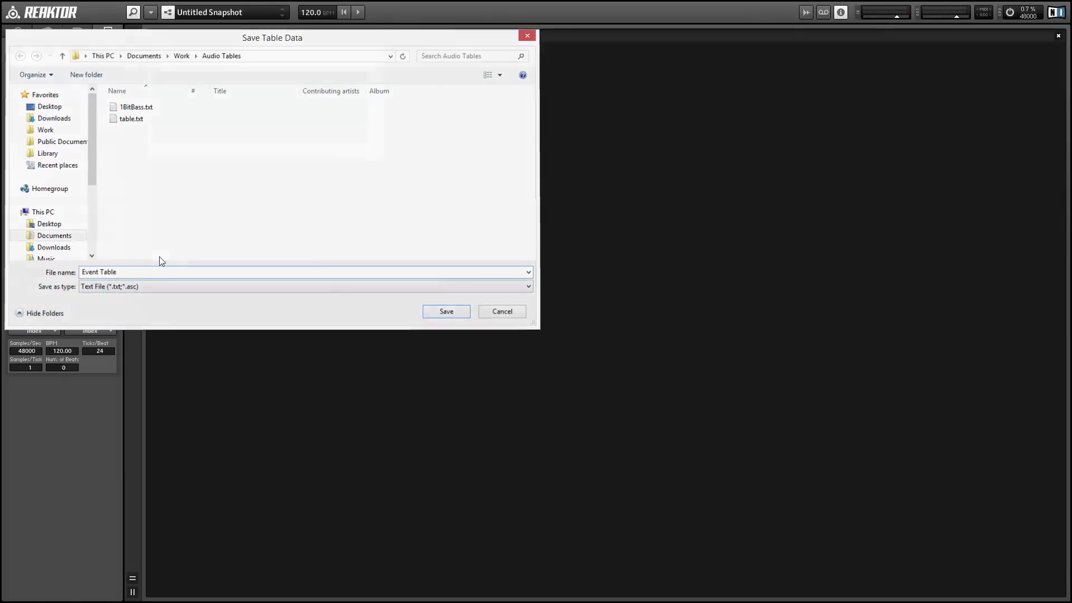
{"action": "left_click", "coordinate": [445, 312]}
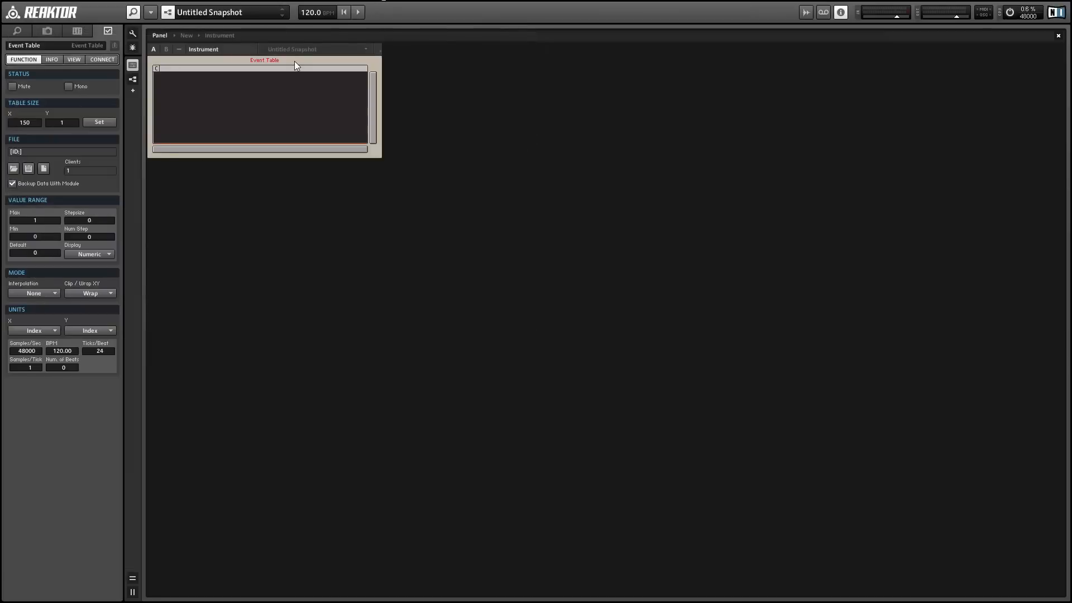
{"action": "mouse_move", "coordinate": [361, 68]}
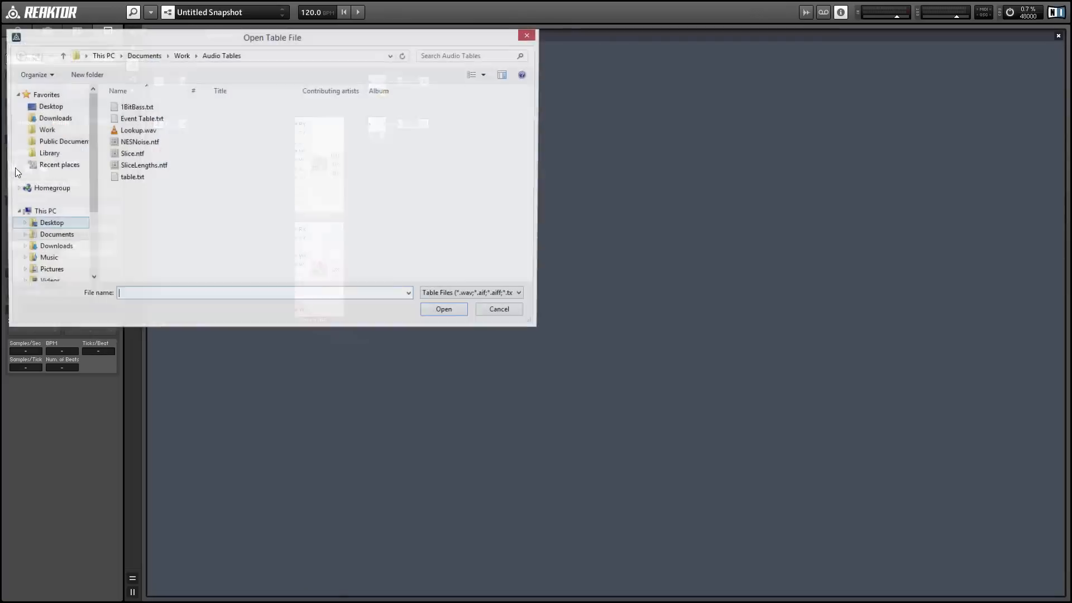
Load Event Table.txt into the second Event Table and view both tables on the panel
{"action": "left_click", "coordinate": [141, 119]}
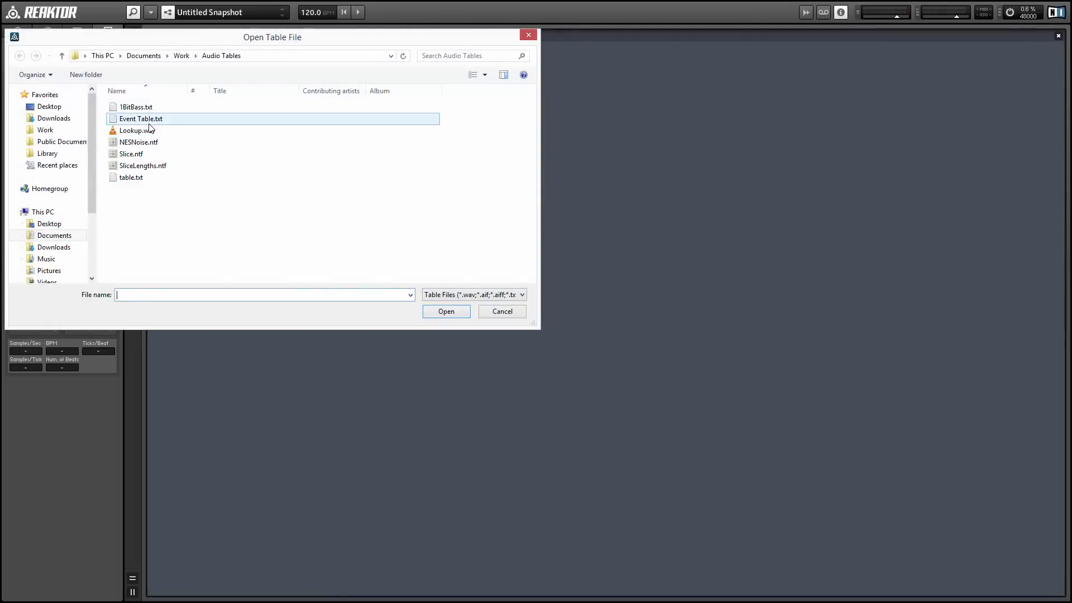
{"action": "left_click", "coordinate": [445, 312]}
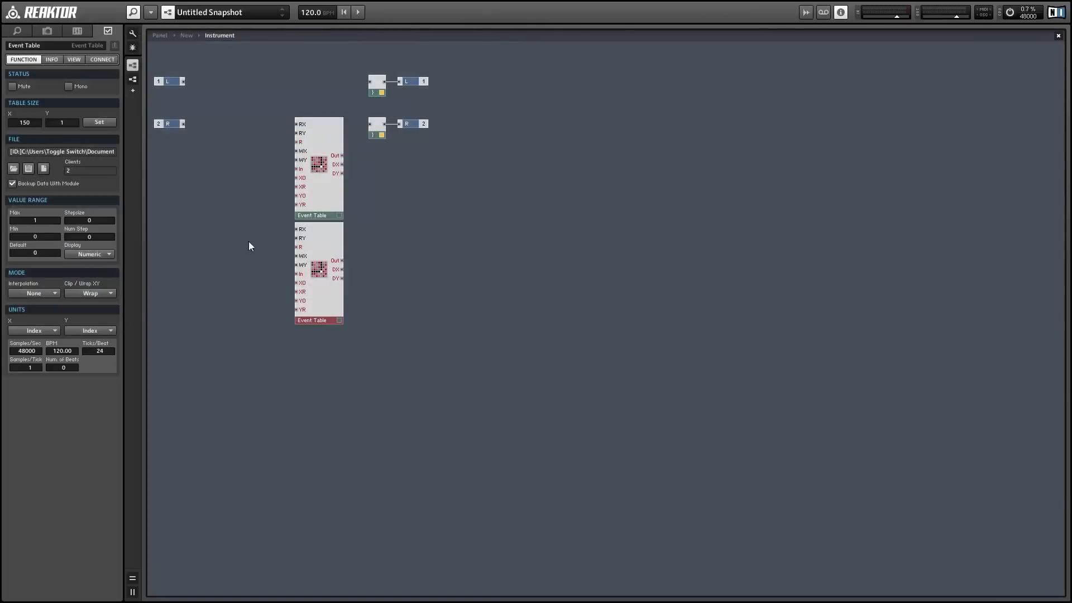
{"action": "left_click", "coordinate": [160, 34]}
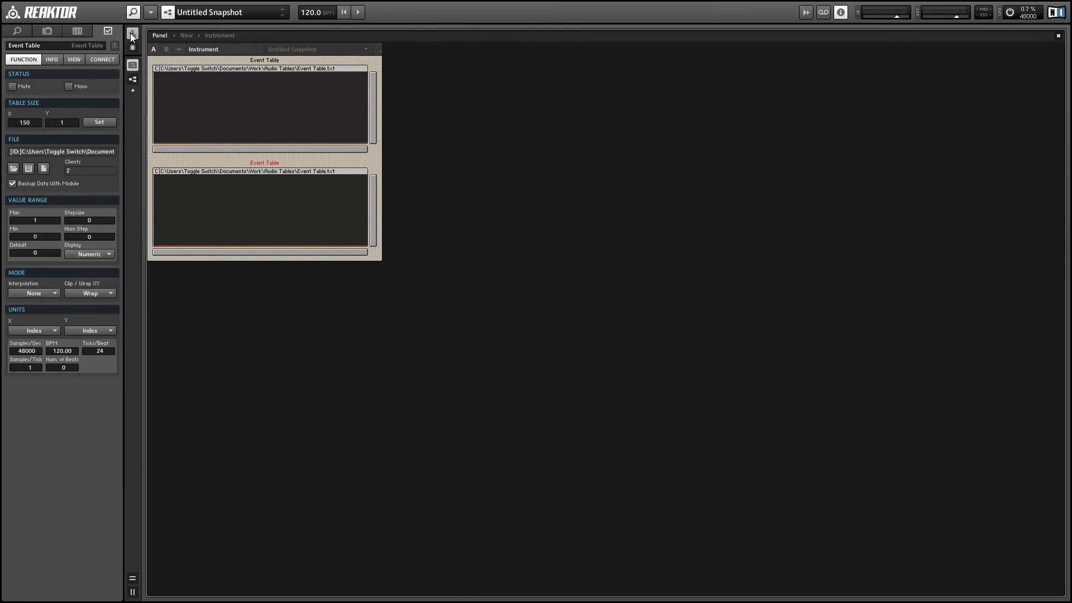
Enter draw mode and draw a curve across the top Event Table display
{"action": "right_click", "coordinate": [260, 103]}
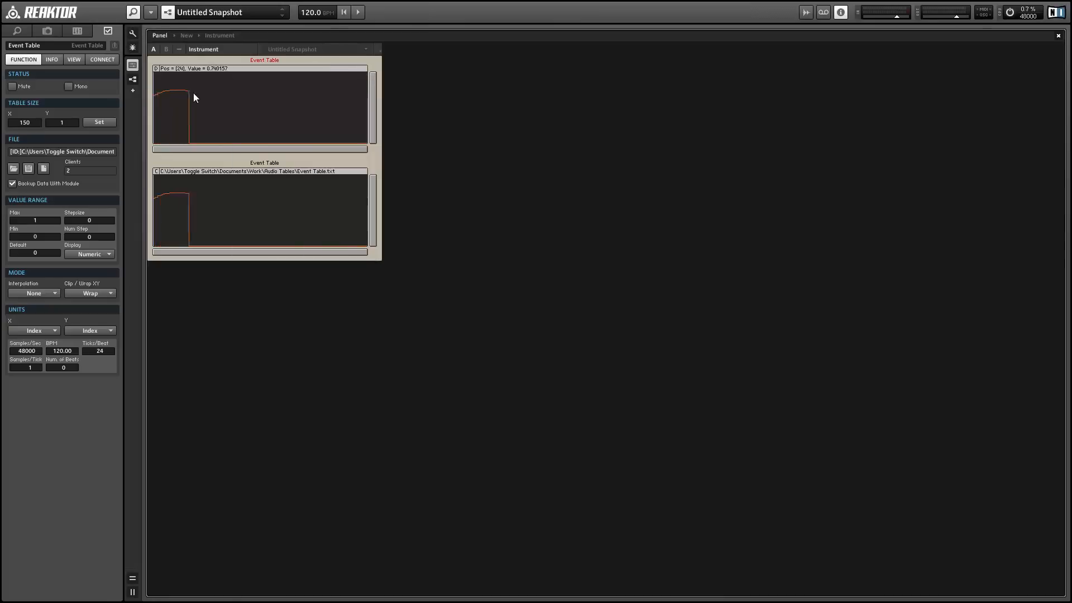
{"action": "left_click_drag", "start_coordinate": [193, 99], "coordinate": [370, 123]}
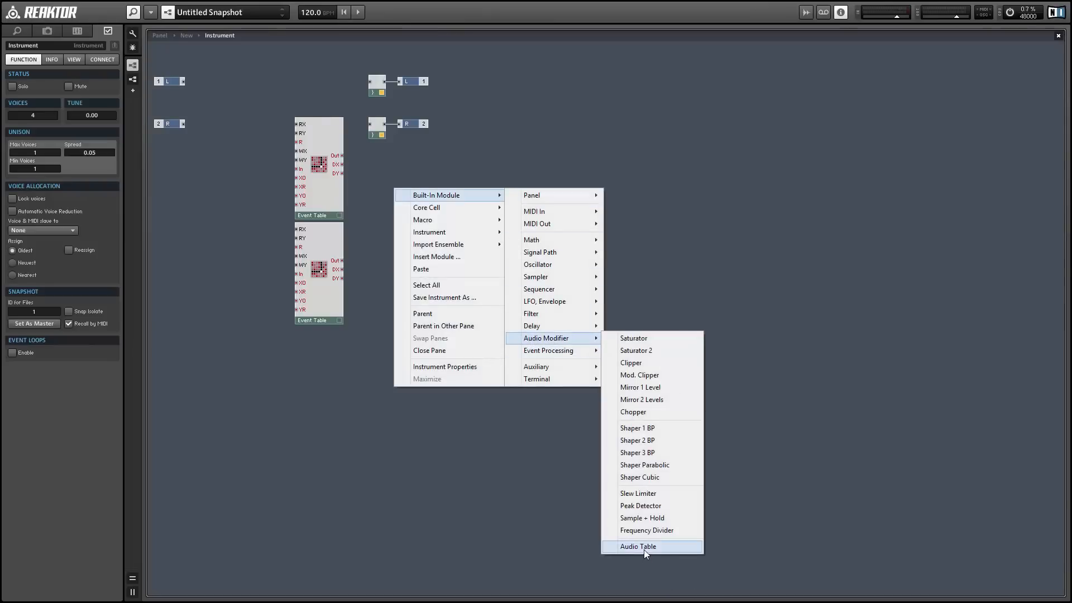
Add an Audio Table module and show it on the panel beside the Event Tables
{"action": "left_click", "coordinate": [637, 546]}
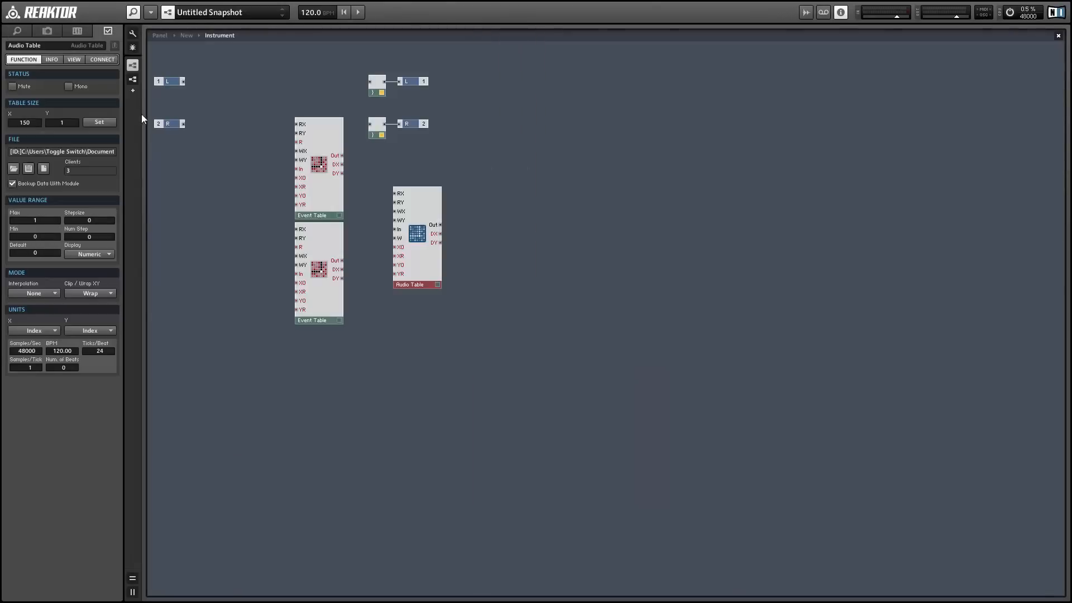
{"action": "left_click", "coordinate": [132, 48]}
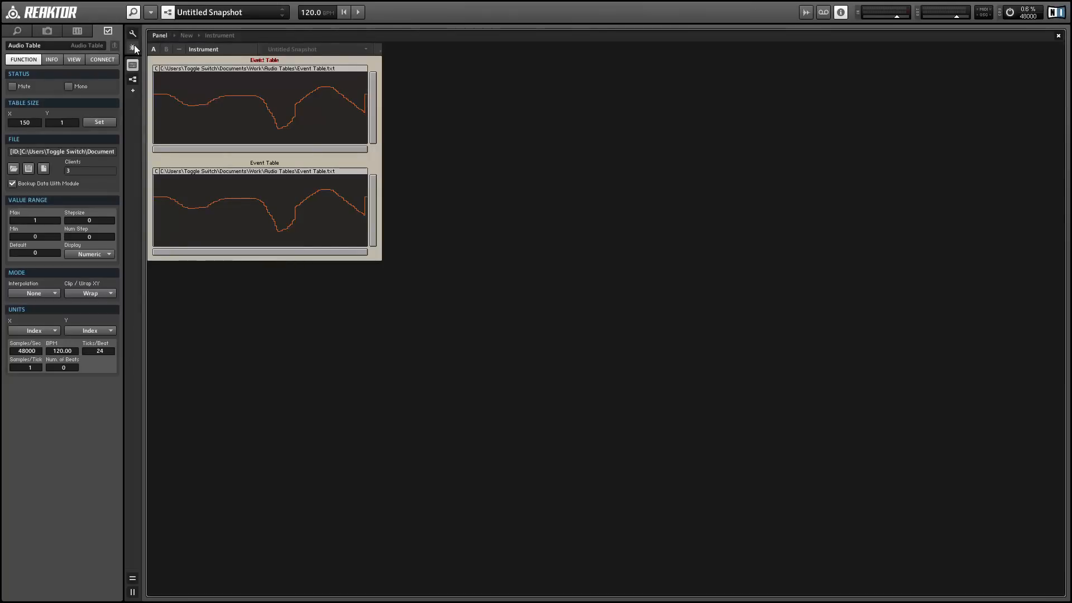
{"action": "left_click", "coordinate": [135, 47]}
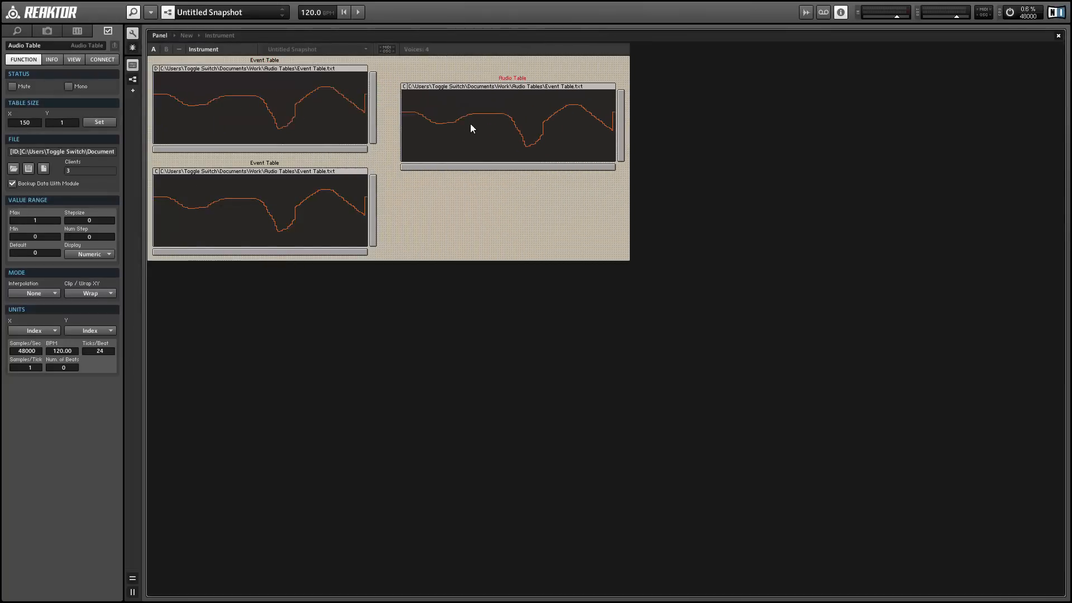